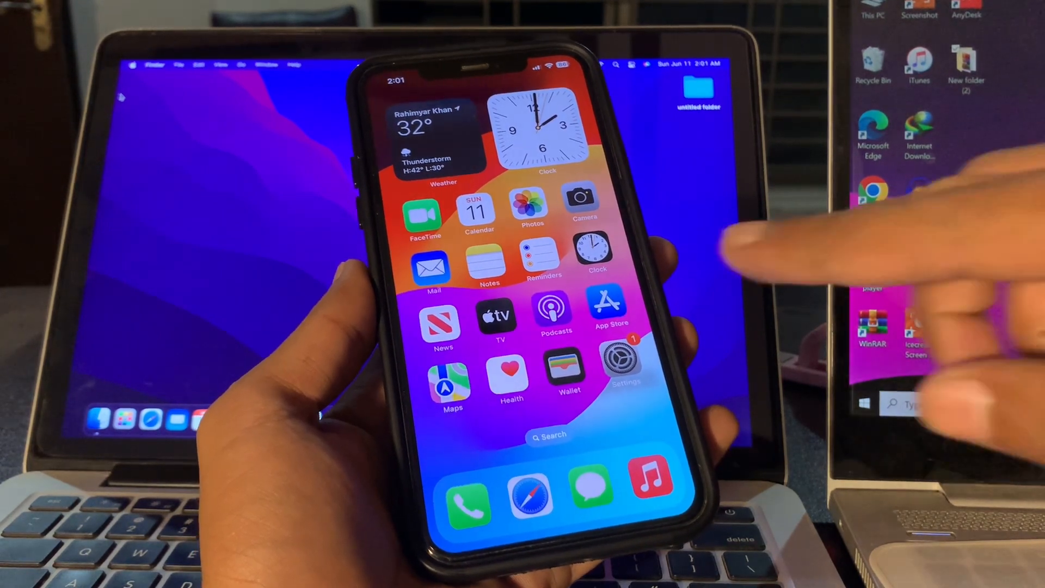
# Visit General > Software Update in Settings and return to the main settings list
pyautogui.click(623, 360)
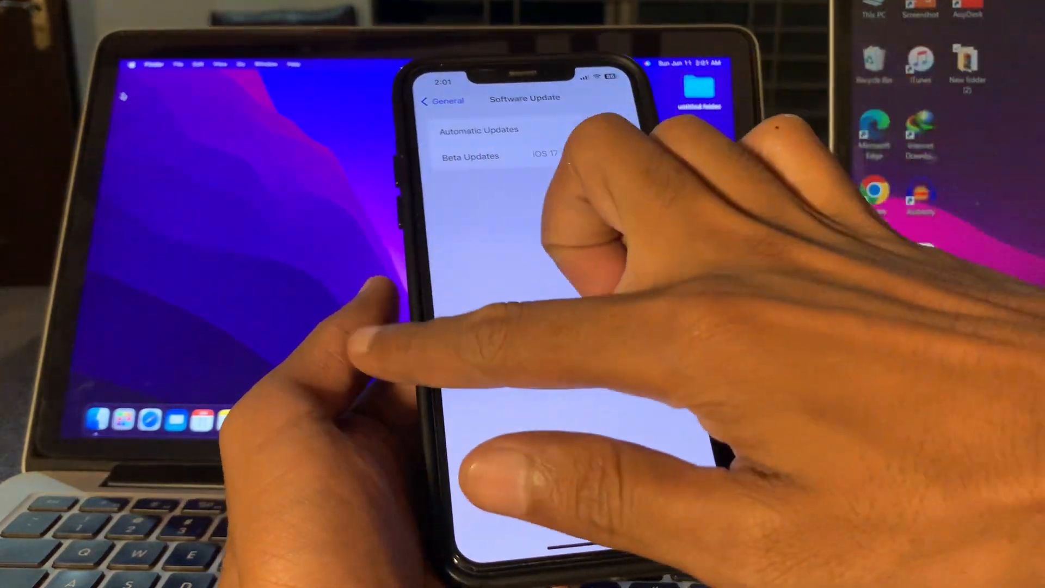
pyautogui.click(441, 100)
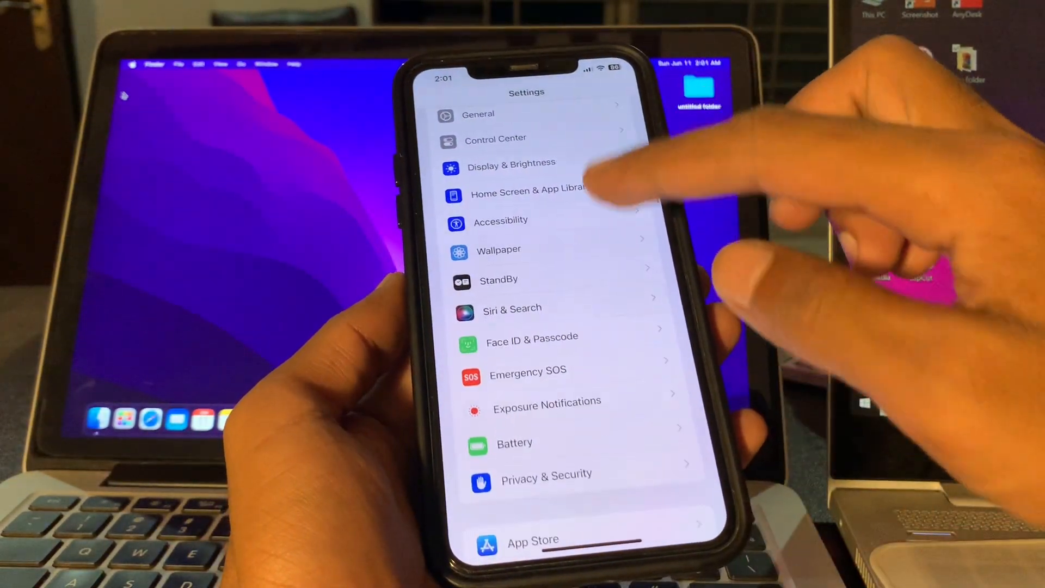
# In Face ID & Passcode, turn Live Activities access when locked off under Allow Access When Locked
pyautogui.click(532, 338)
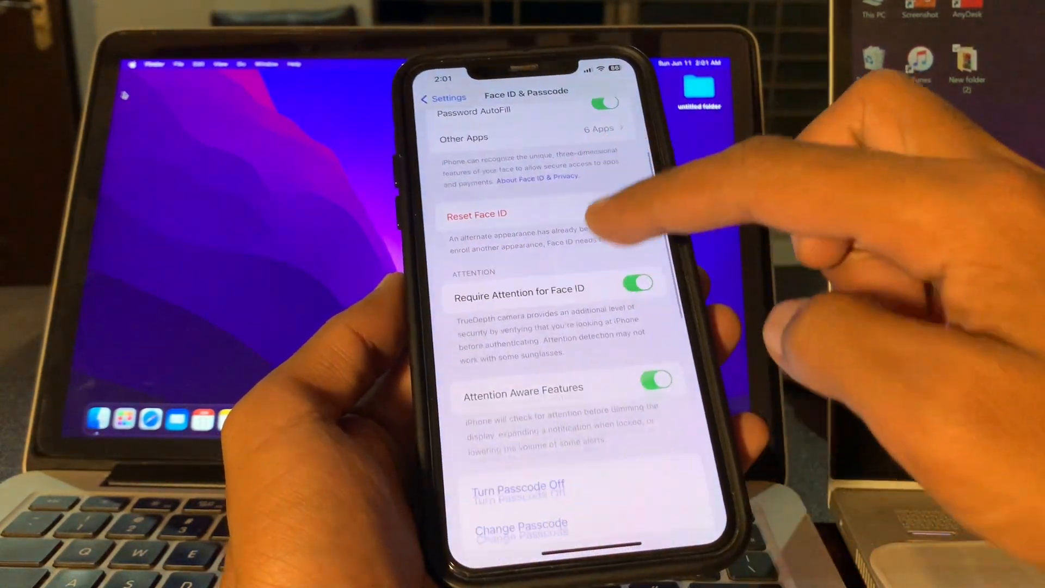
pyautogui.scroll(-3)
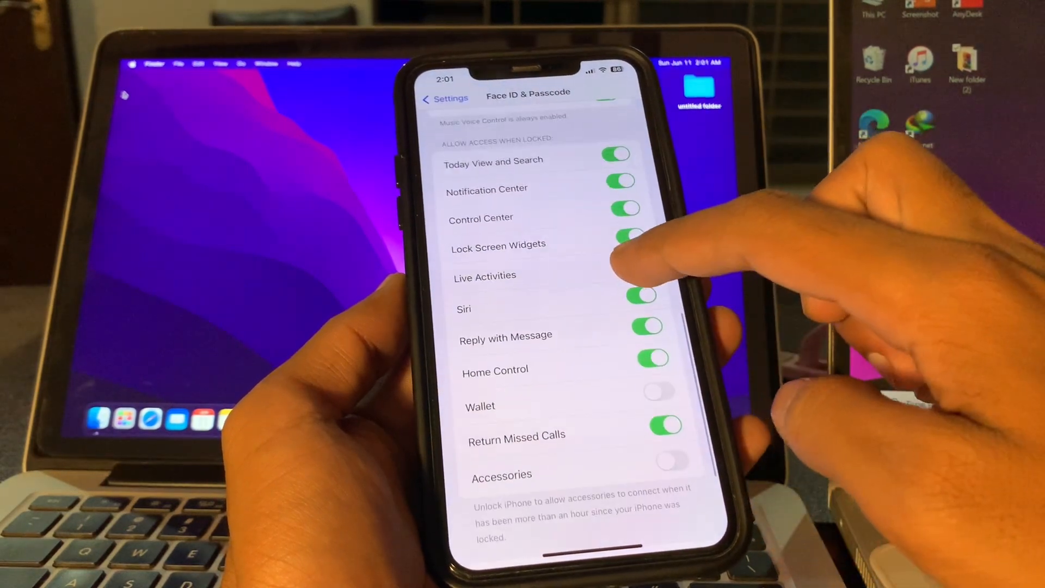
pyautogui.click(634, 264)
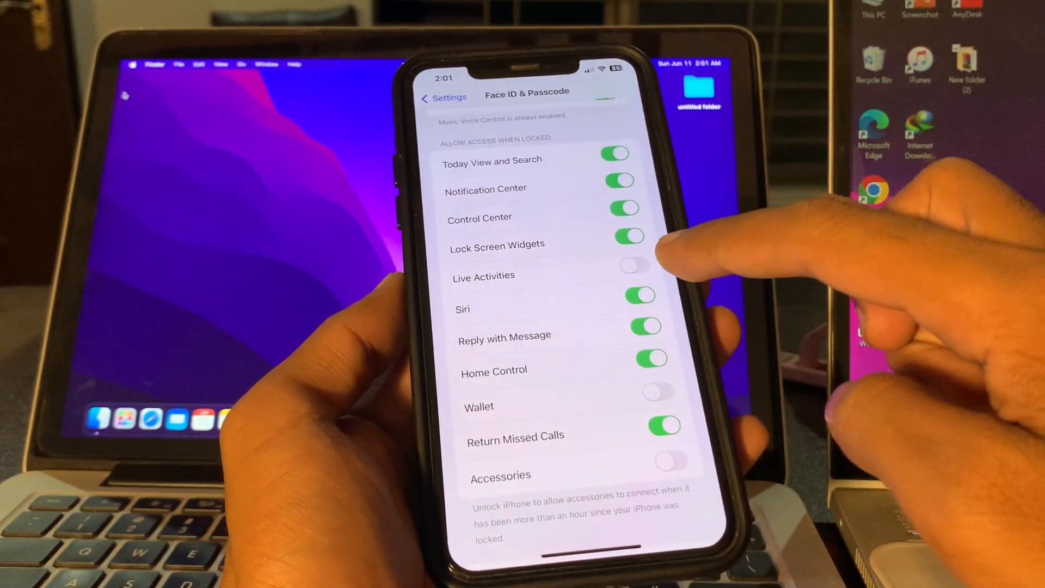
pyautogui.click(634, 277)
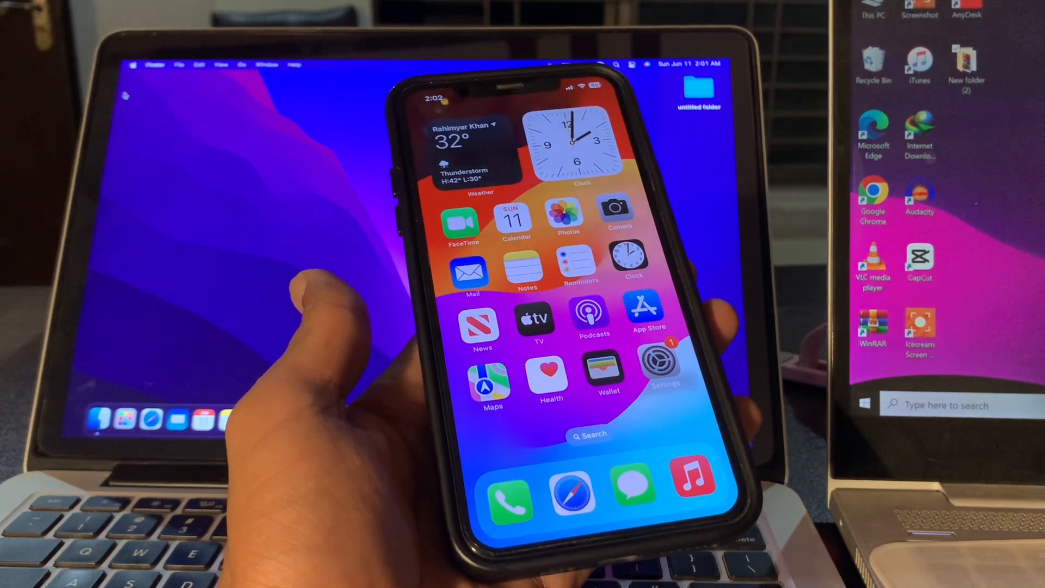
# Reopen Settings and bring up Facebook's app settings page showing its tracking permission
pyautogui.click(661, 366)
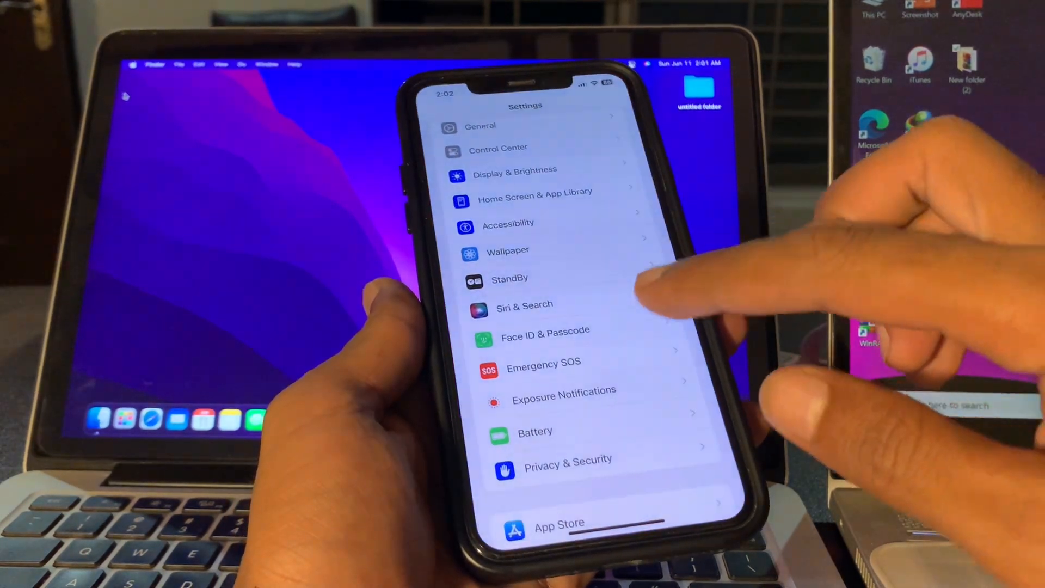
pyautogui.scroll(-3)
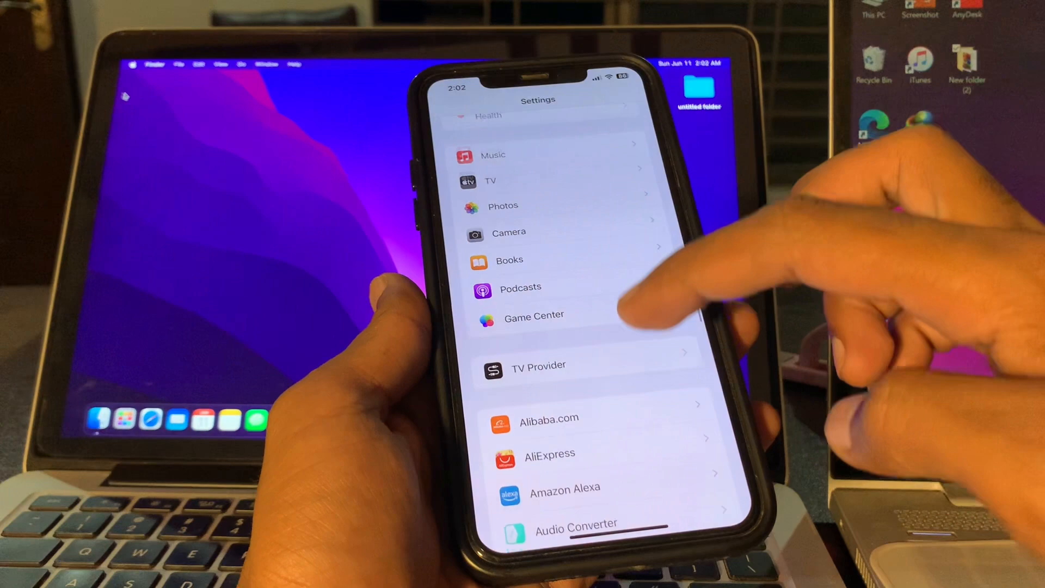
pyautogui.scroll(-3)
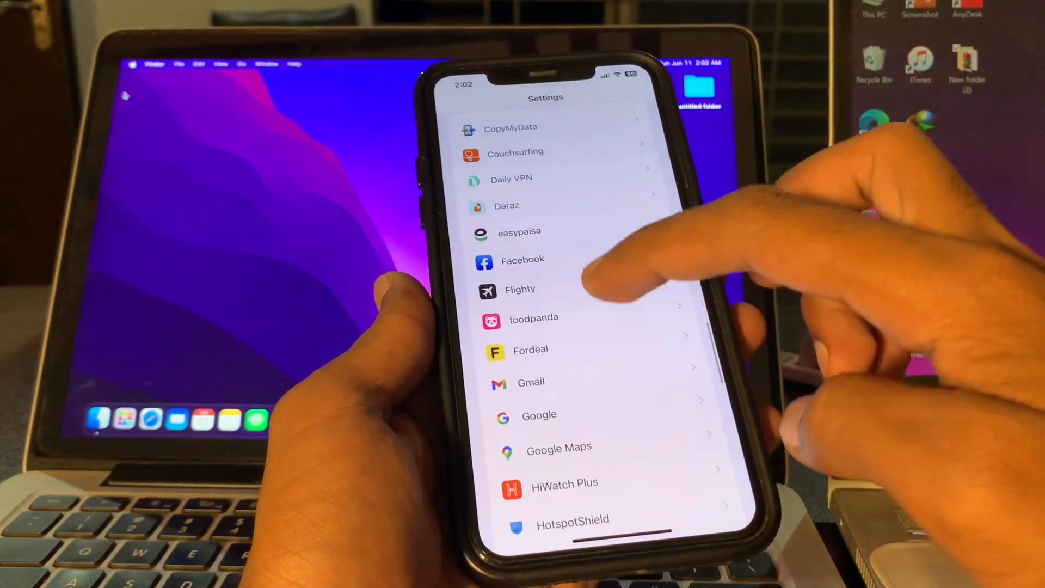
pyautogui.click(520, 290)
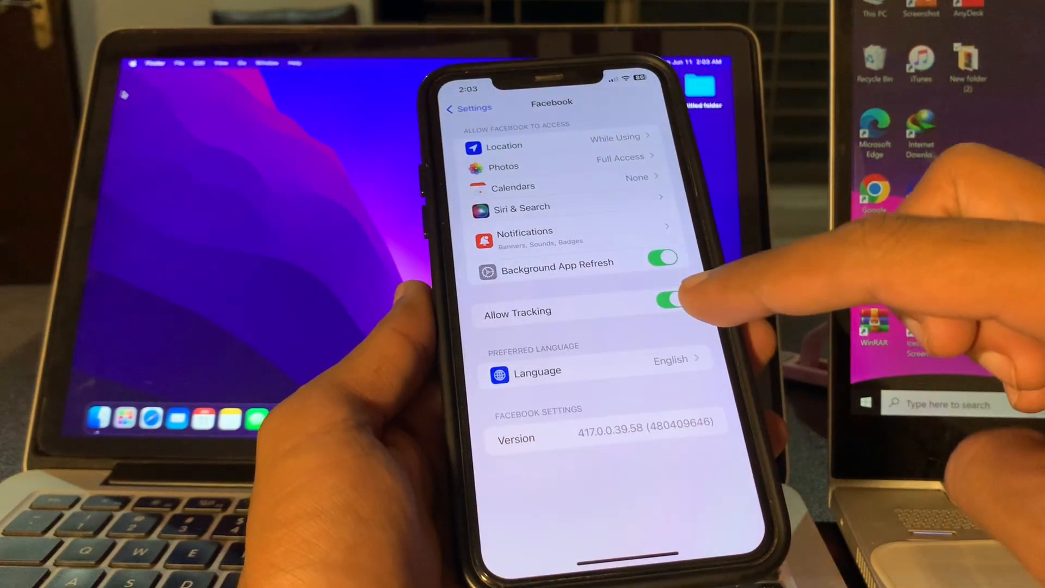
# Leave Facebook's settings page and go back to the Home Screen
pyautogui.click(504, 145)
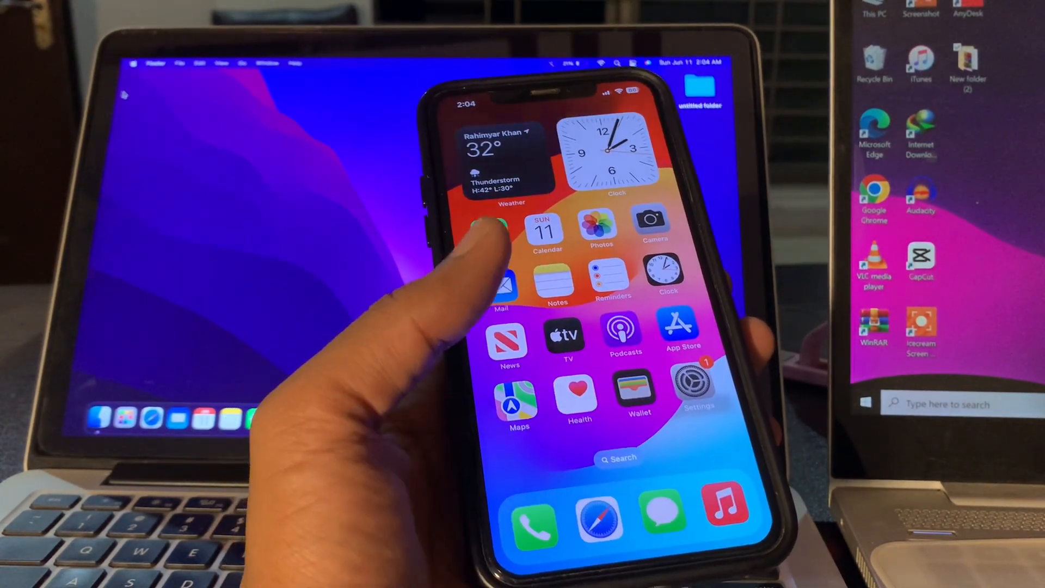
pyautogui.click(693, 388)
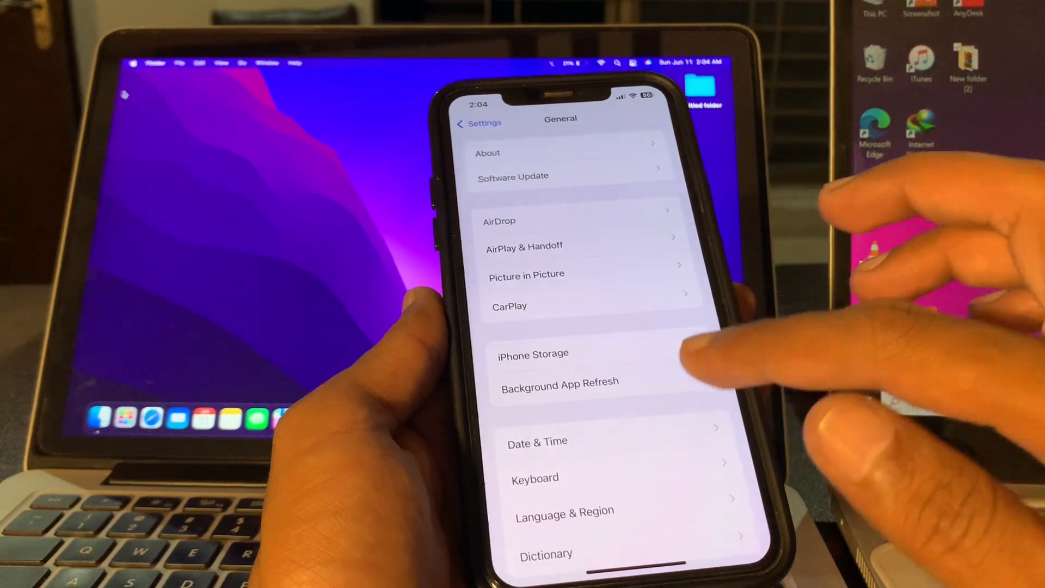
pyautogui.click(560, 381)
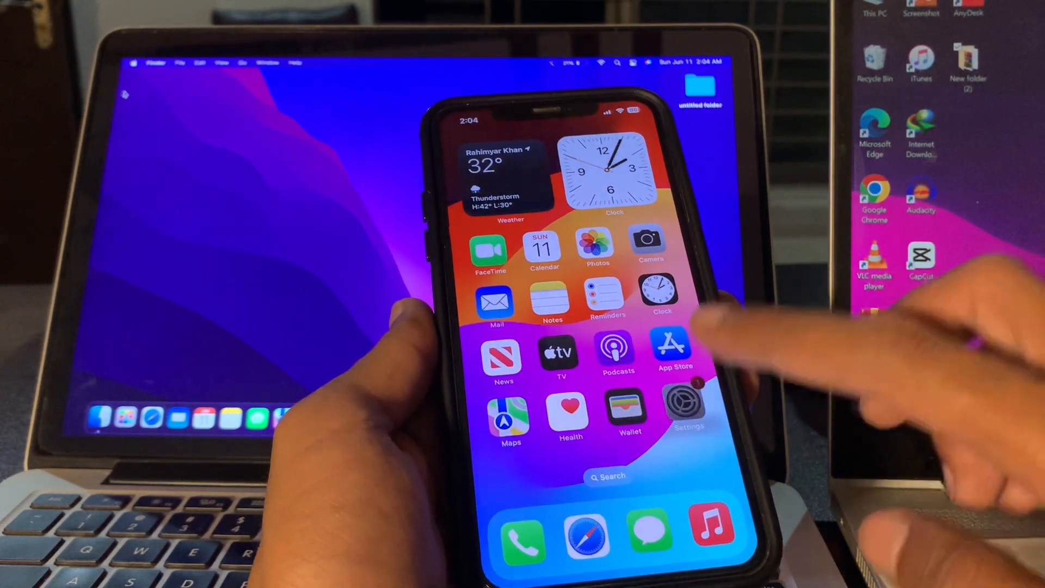
# From Transfer or Reset iPhone, choose Reset All Settings, reaching the passcode prompt
pyautogui.click(679, 411)
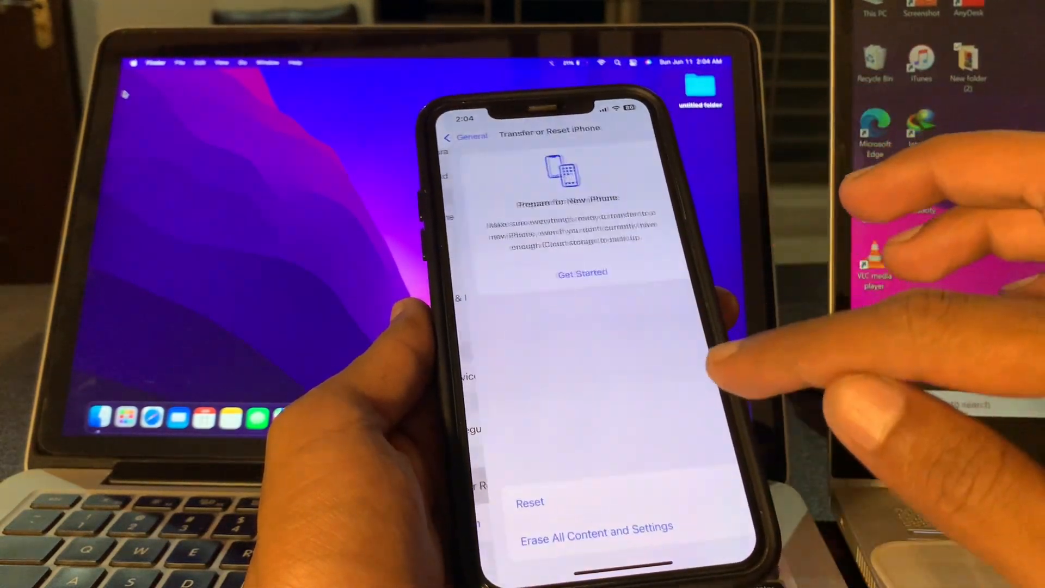
pyautogui.click(530, 502)
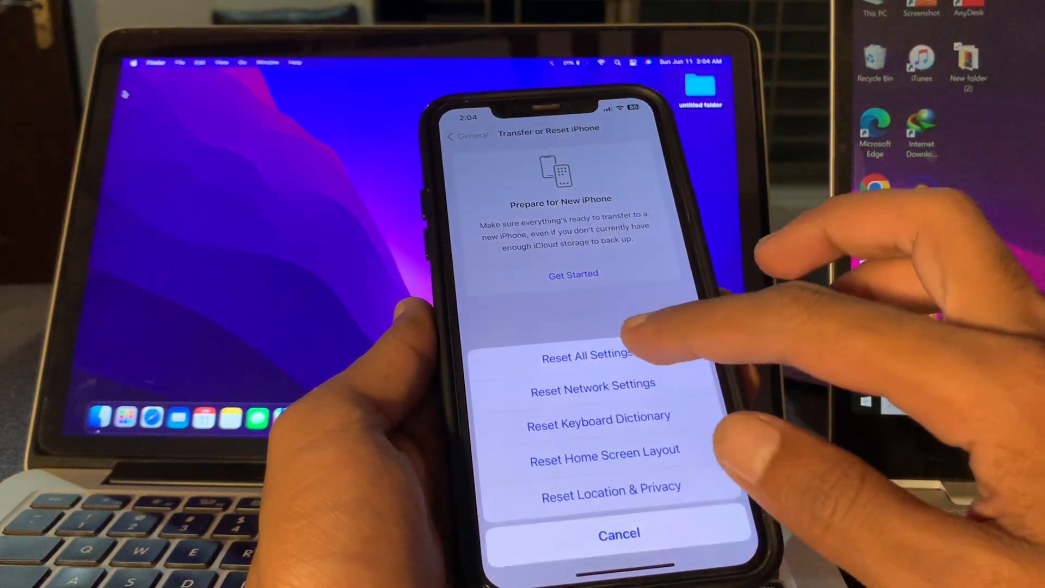
pyautogui.click(587, 357)
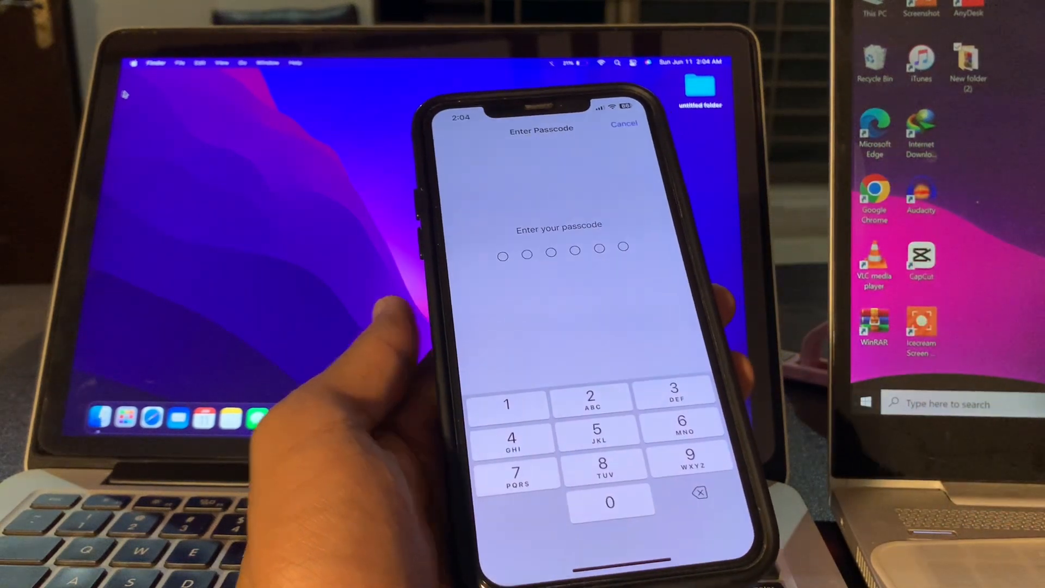